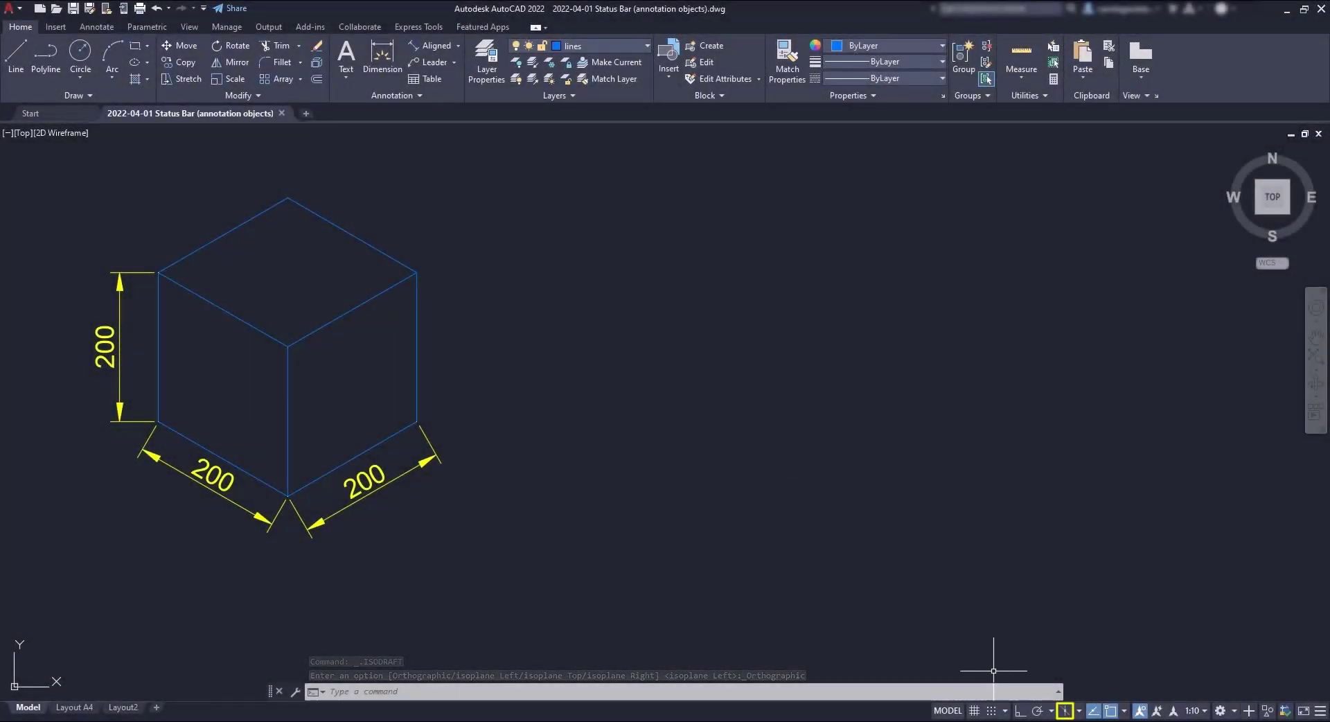
mouse_move(1063, 709)
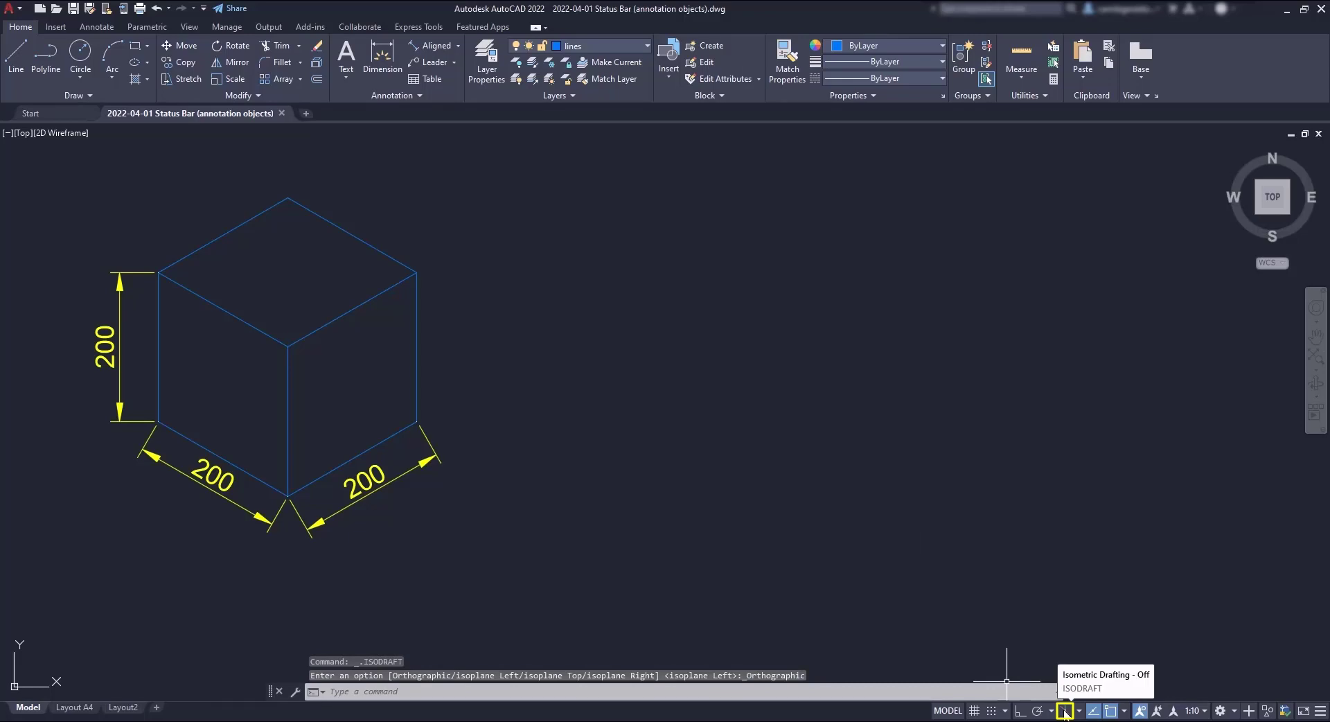
mouse_move(1078, 714)
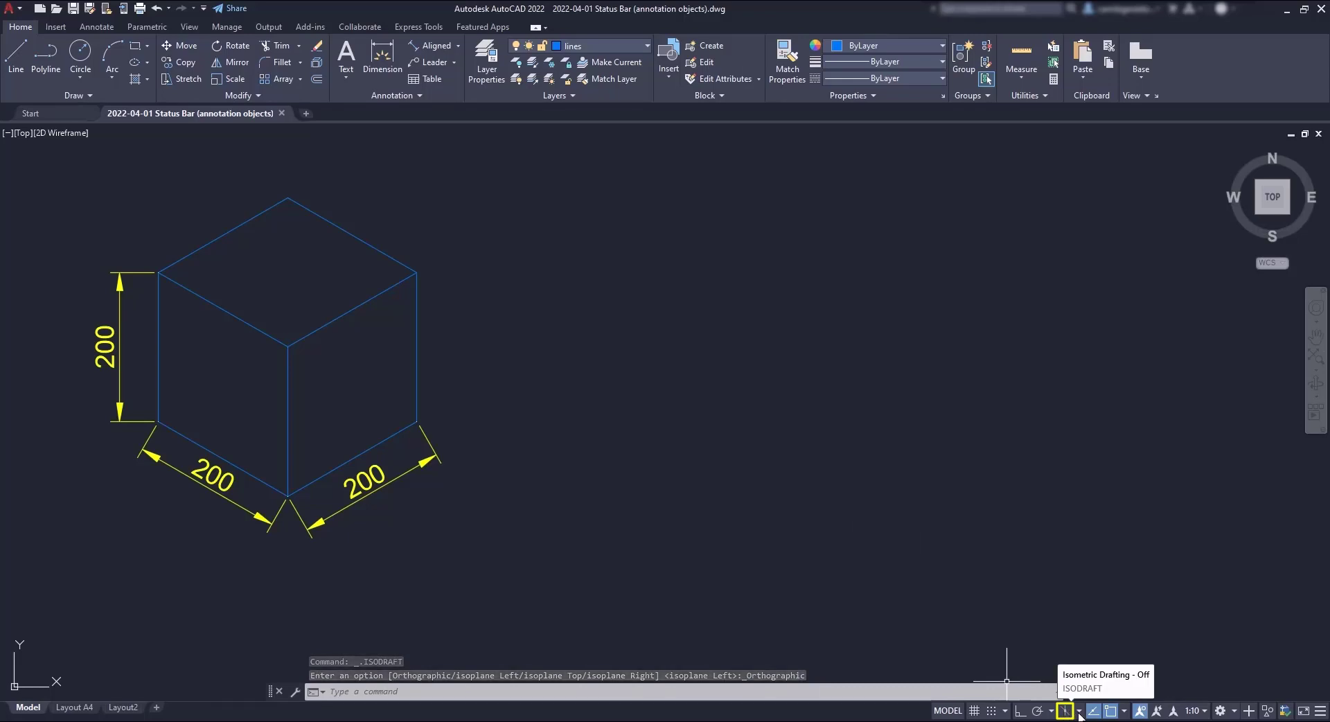
Step: Enable ISODRAFT on the Left isoplane with the isometric grid and grid snap turned on
click(1075, 709)
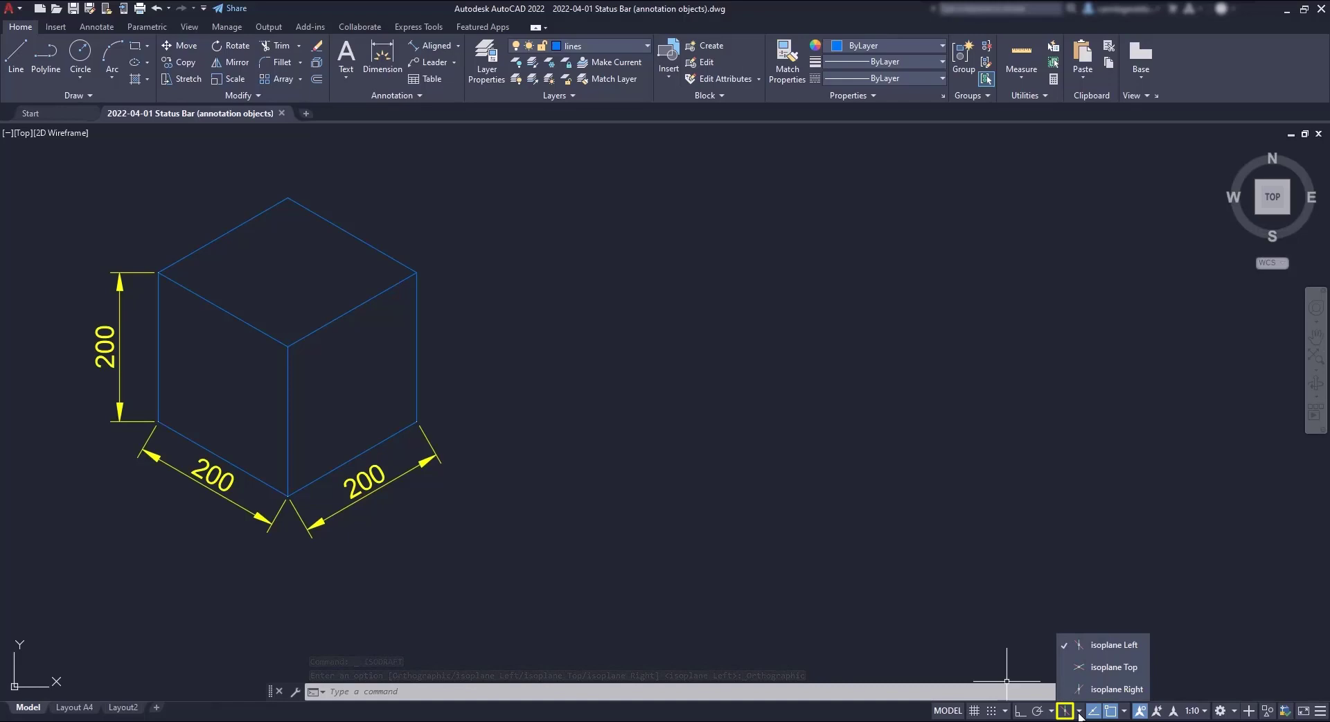
mouse_move(1005, 565)
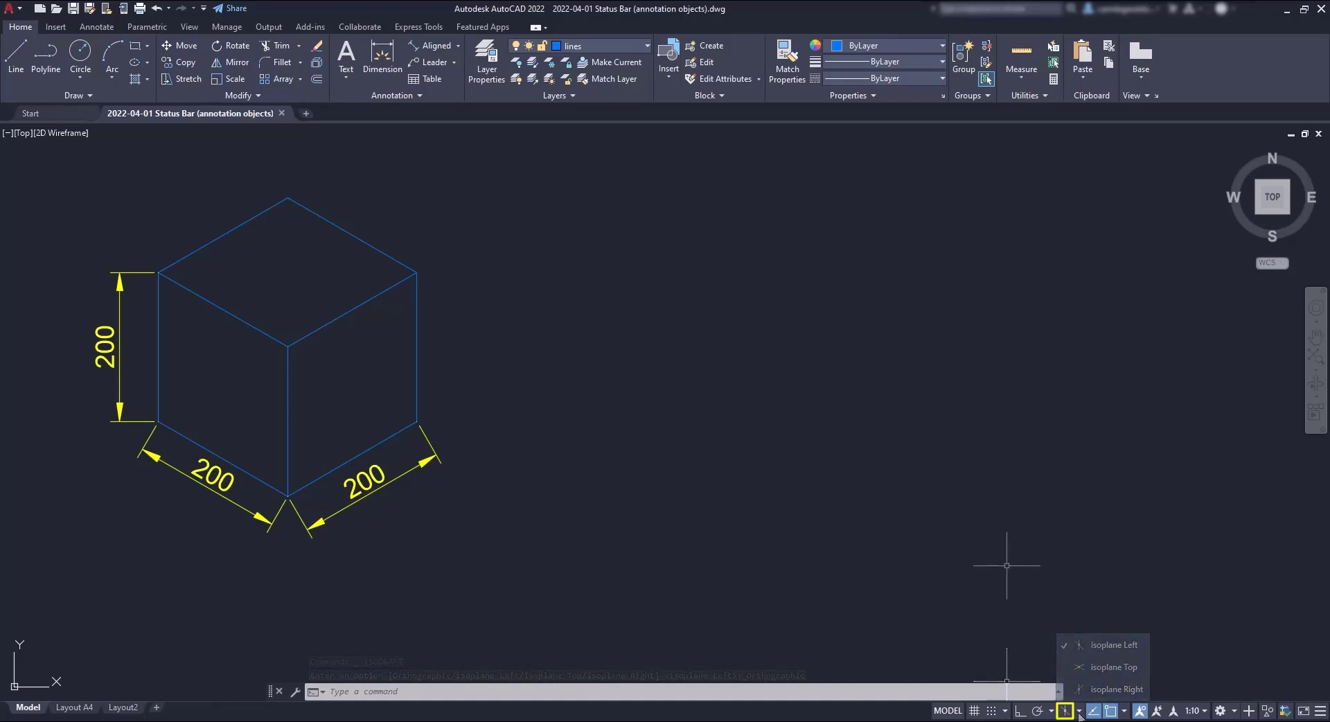
click(973, 710)
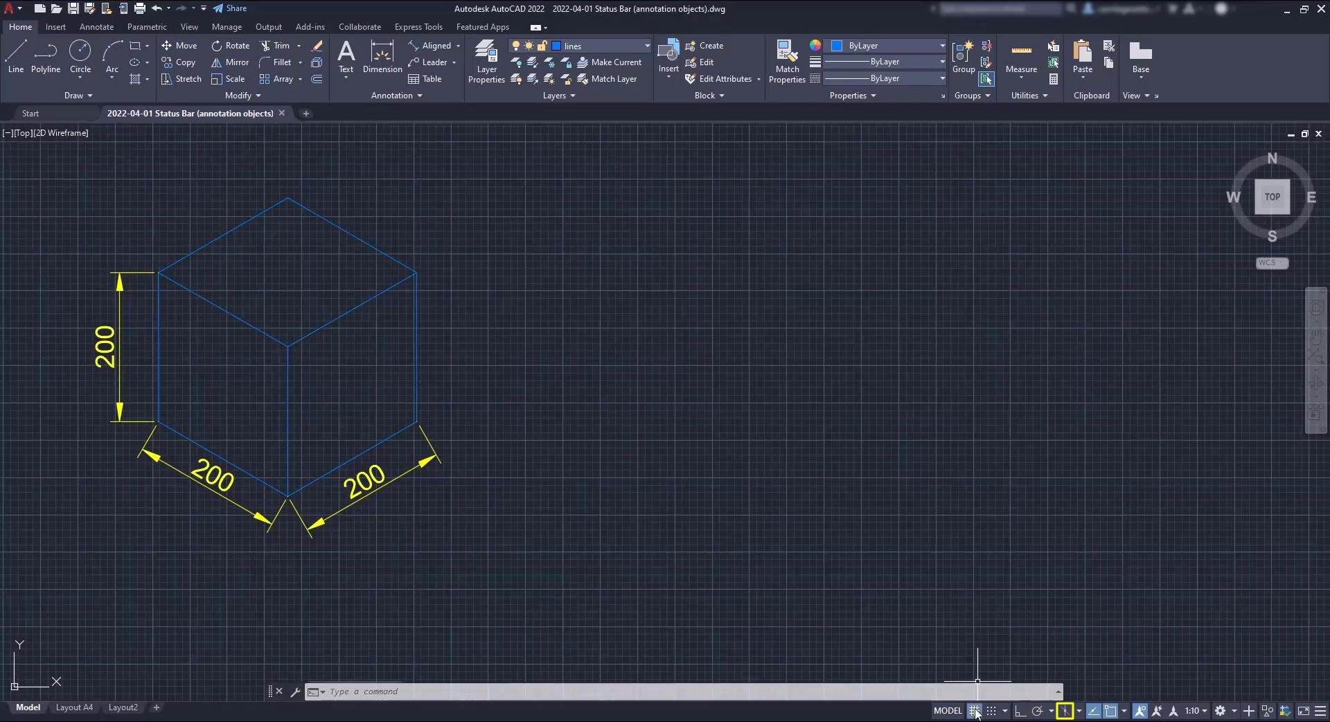
click(974, 710)
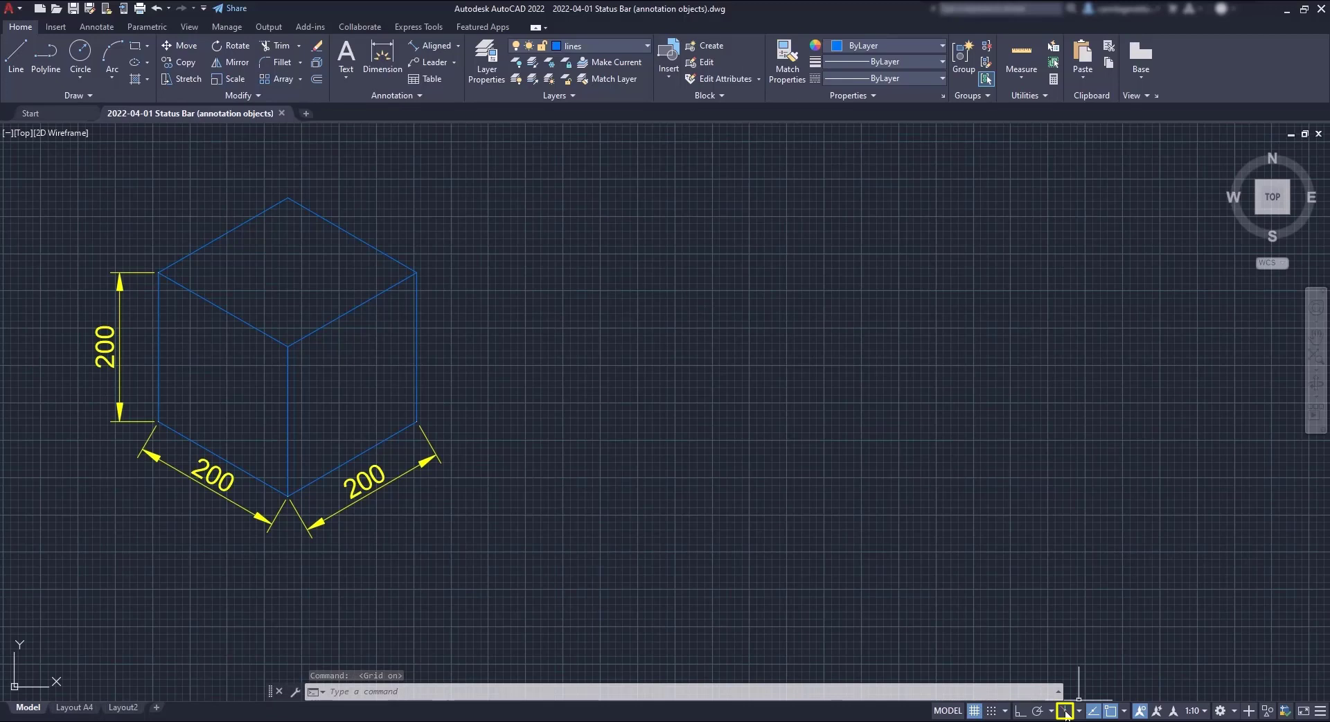
click(1066, 711)
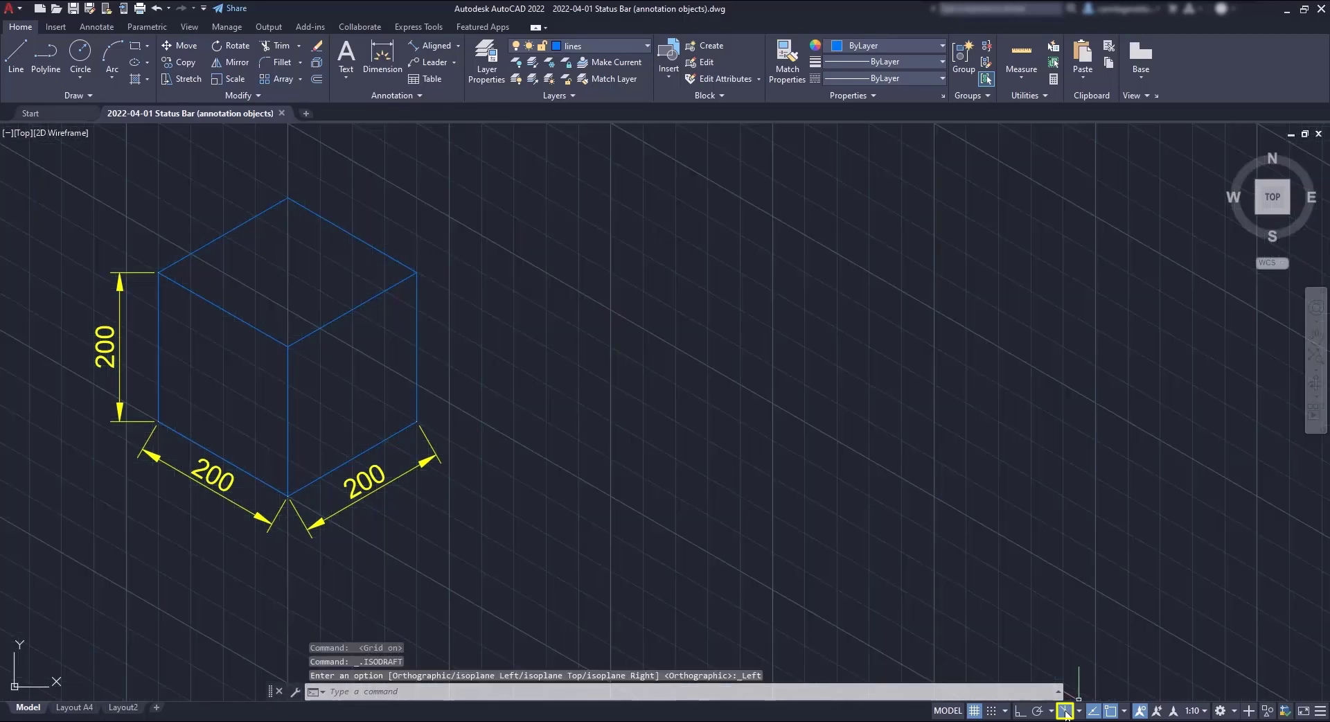
mouse_move(839, 541)
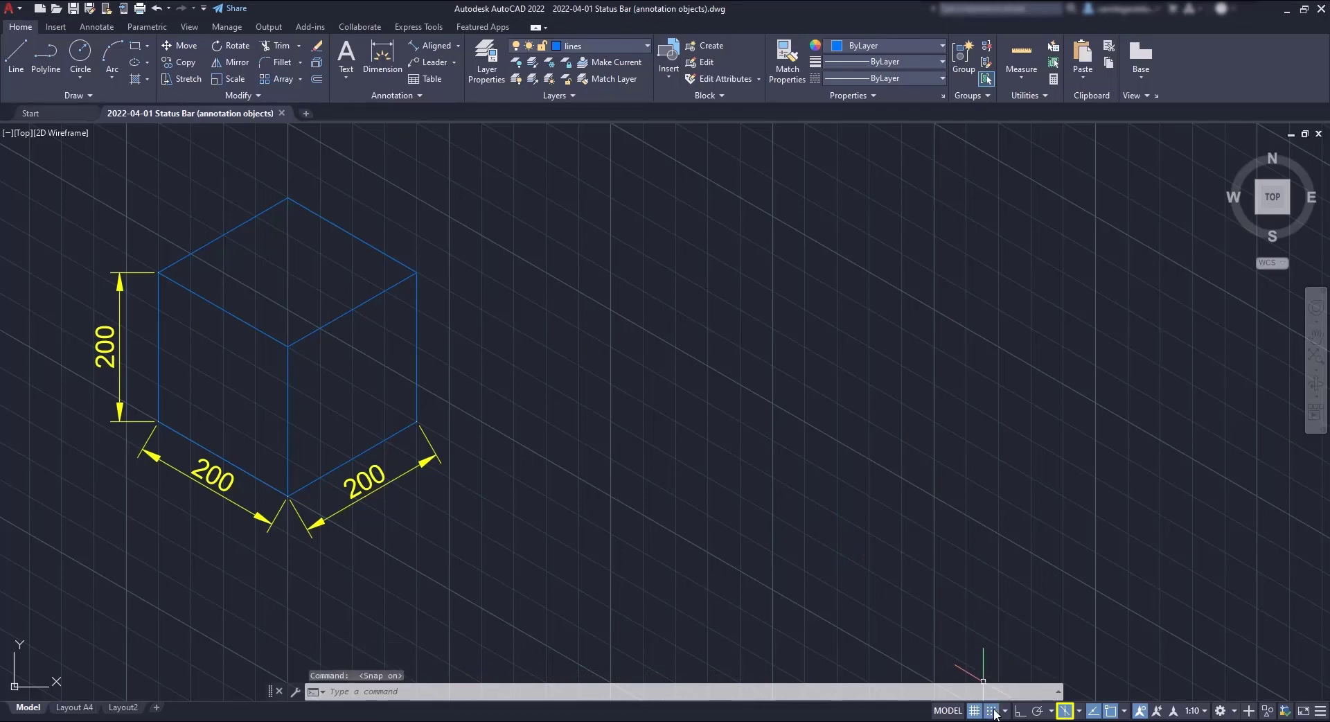
Step: Start trial lines with Ortho and then Polar tracking, cancelling each with Esc so no geometry remains
click(14, 52)
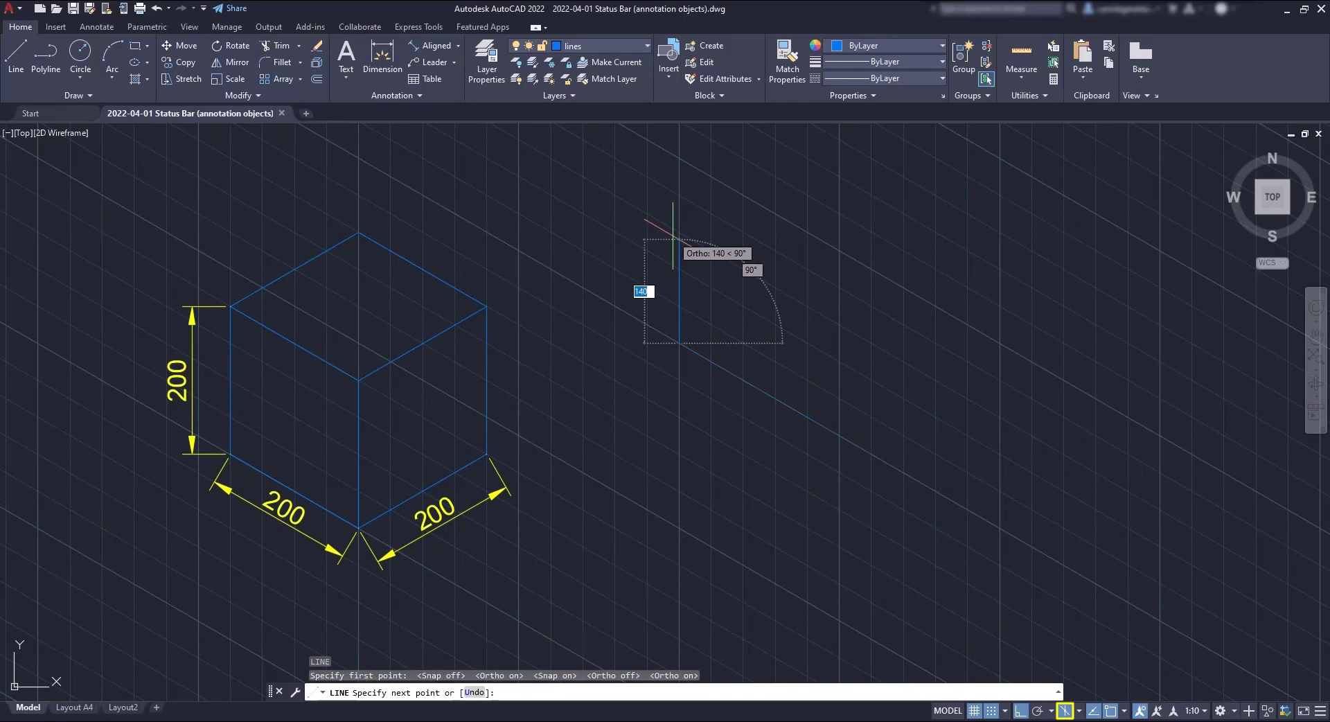
mouse_move(760, 539)
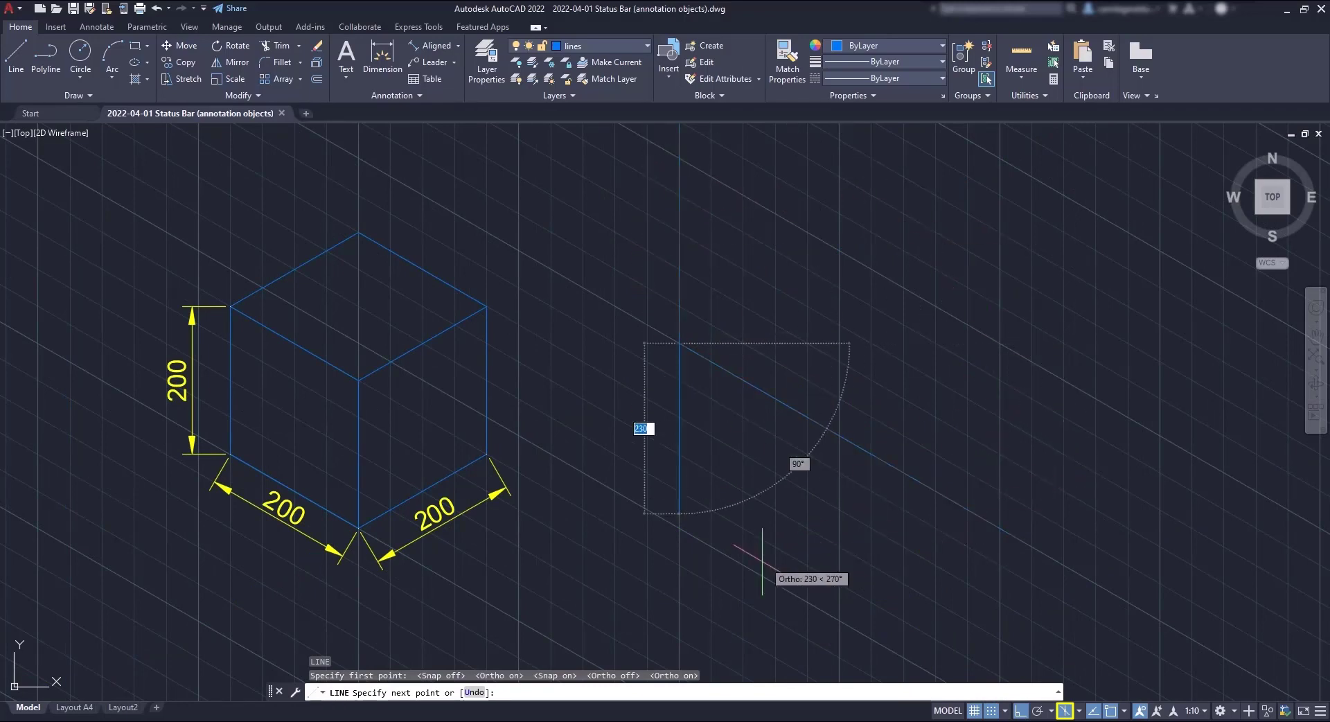
key(Escape)
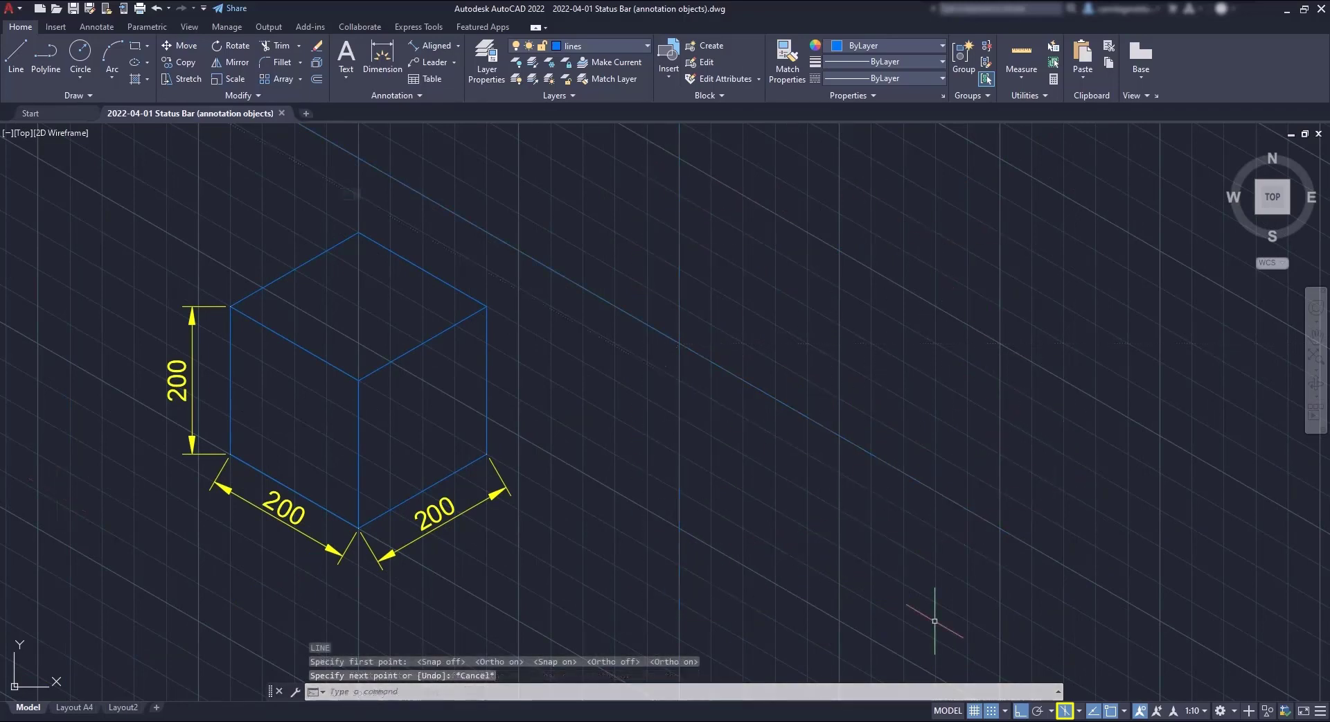
click(1038, 711)
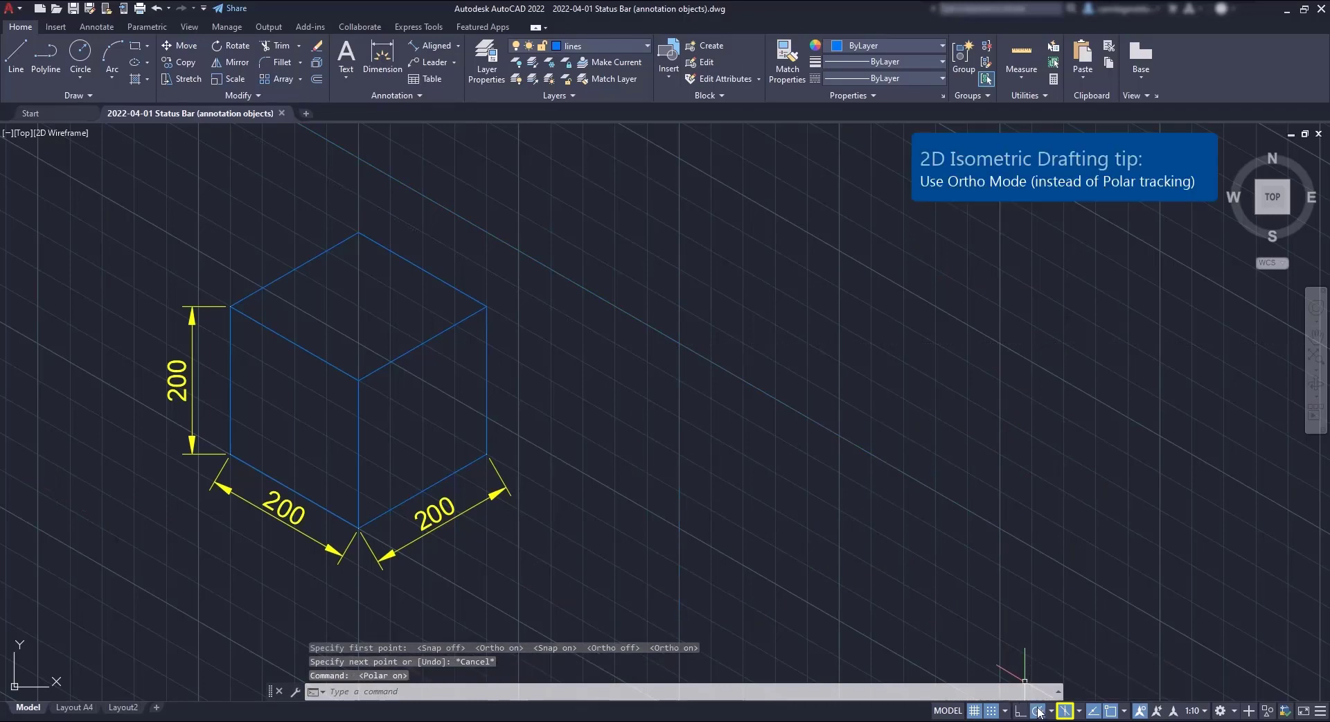
click(806, 463)
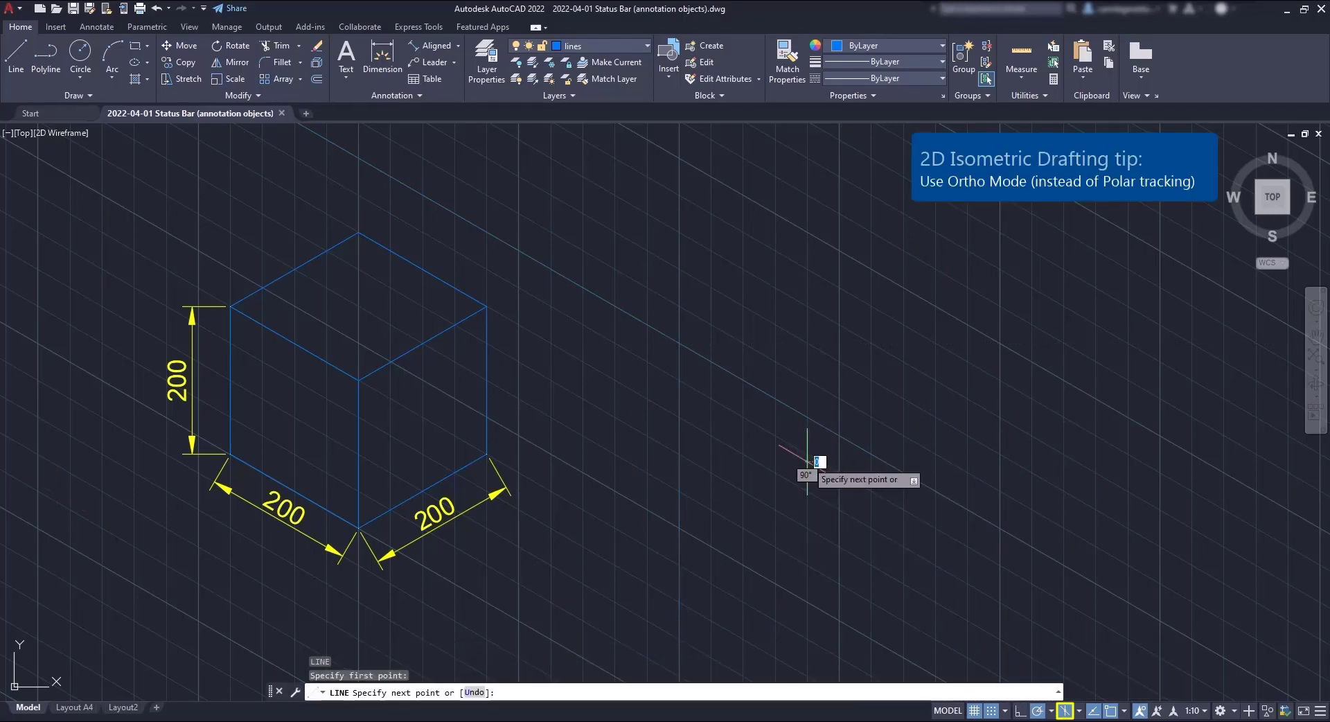
mouse_move(736, 340)
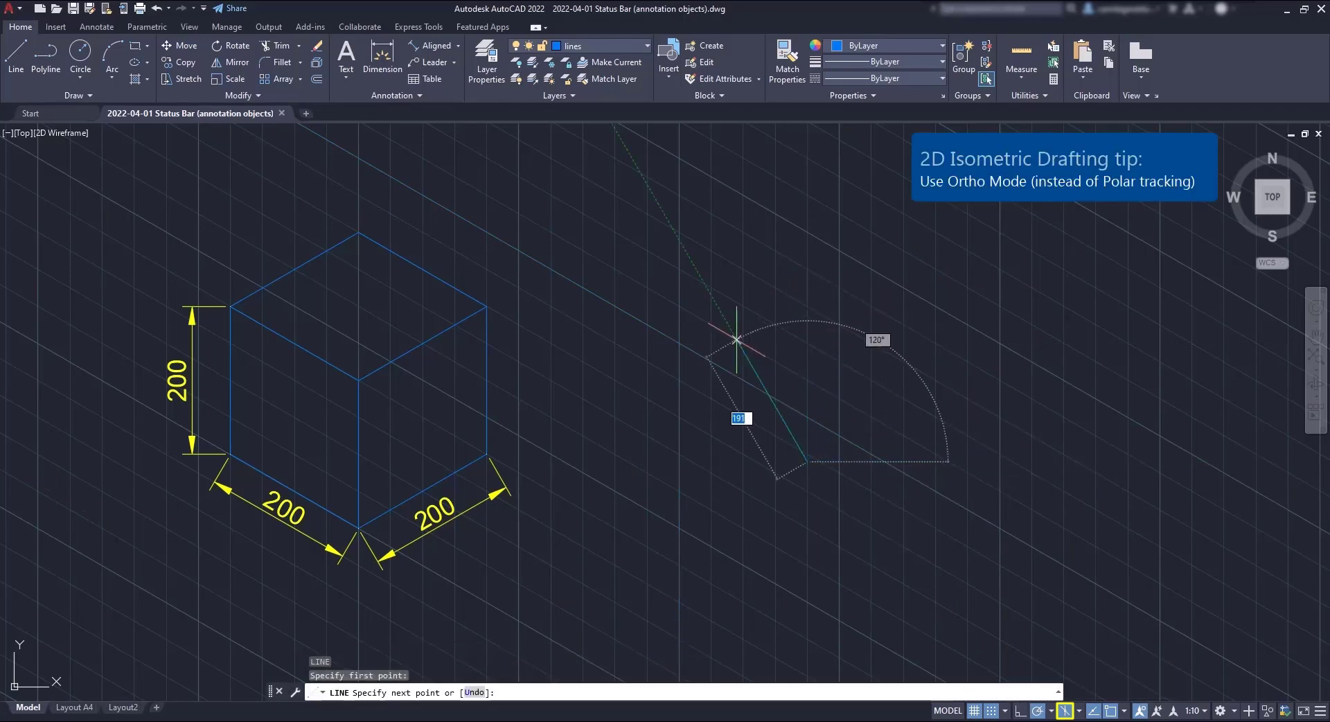
mouse_move(666, 463)
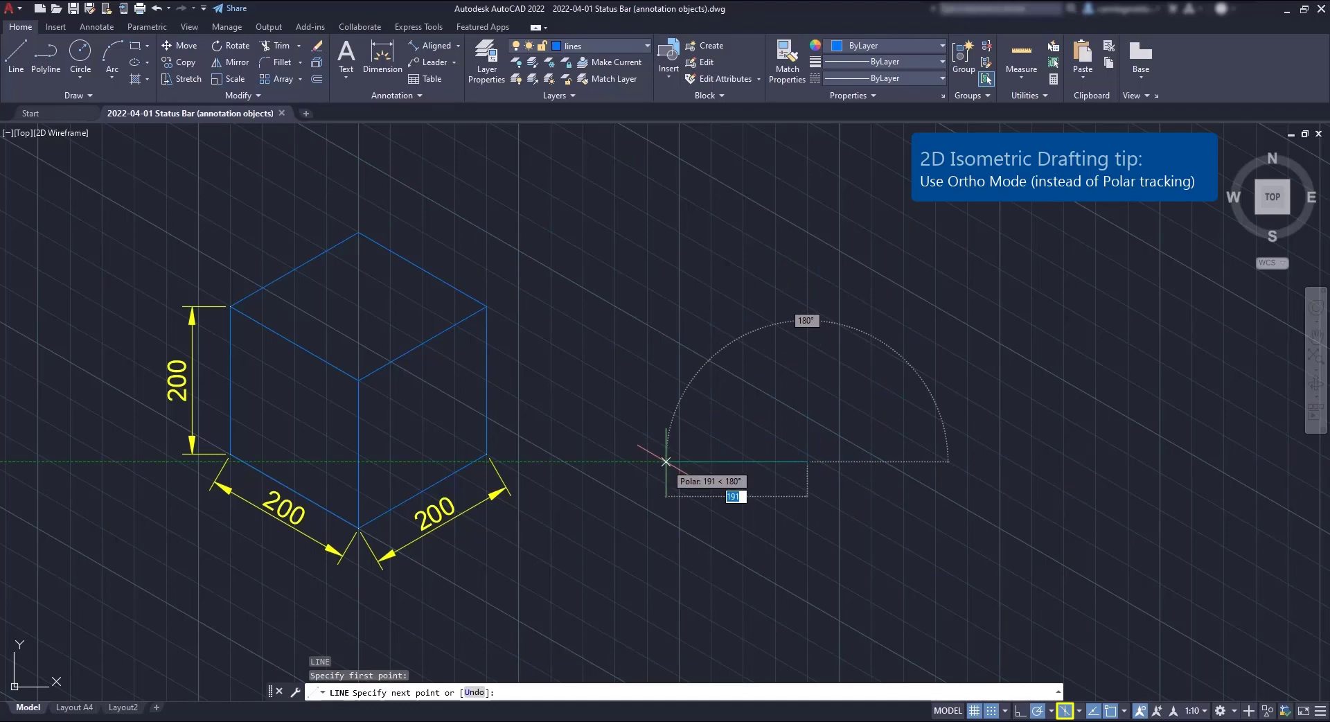
key(Escape)
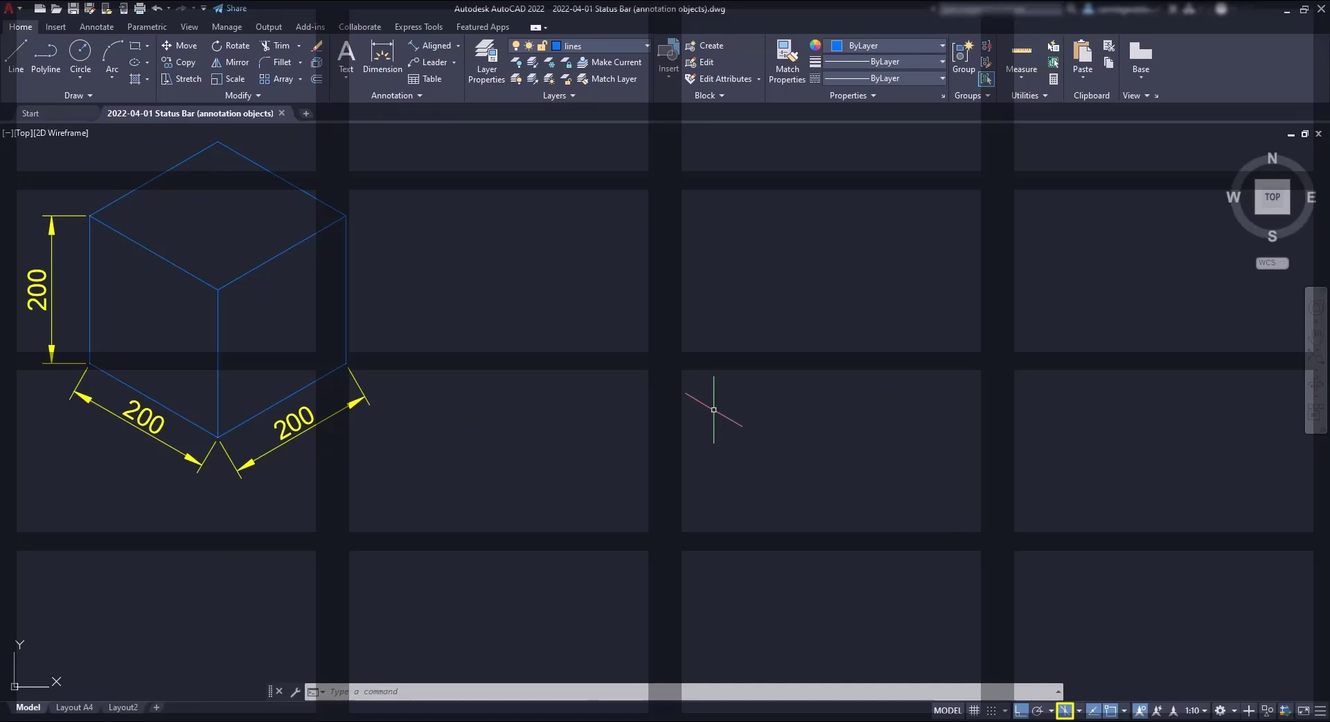
Step: Draw a closed 200-unit rhombus as the new cube's left face, with the isometric grid shown again
click(16, 59)
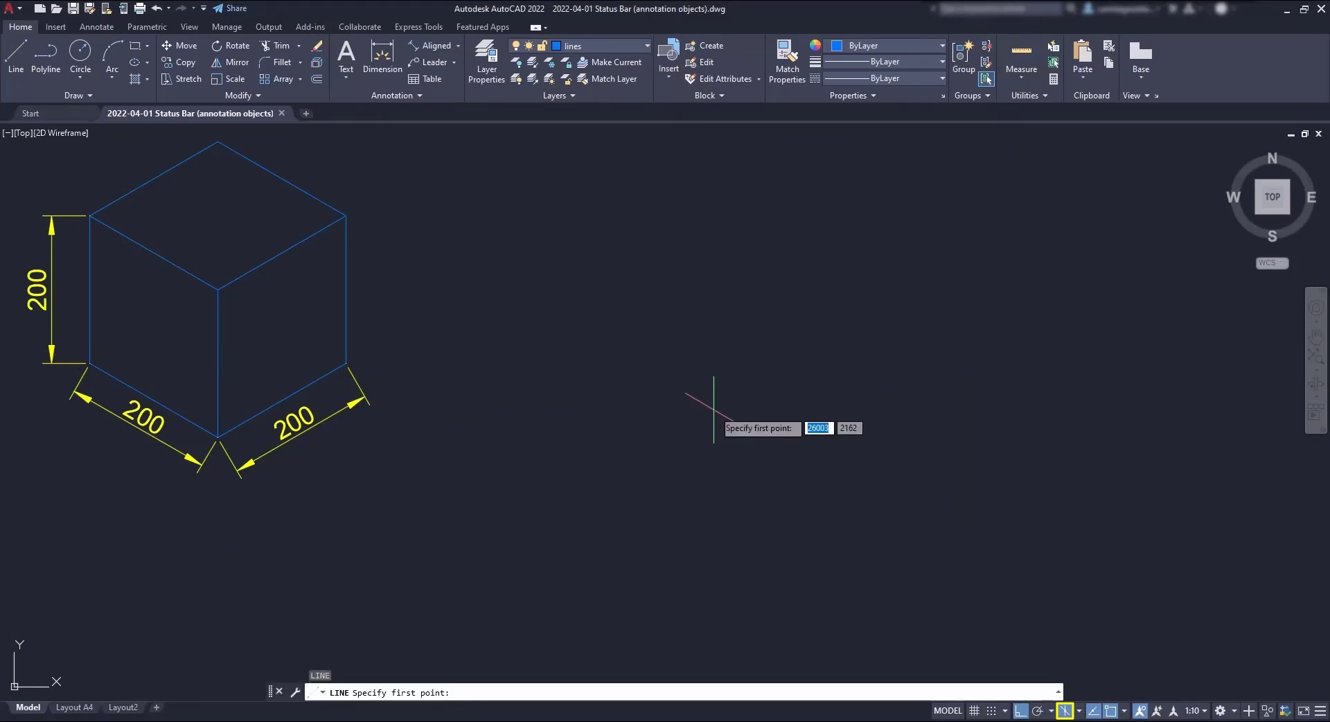
mouse_move(882, 568)
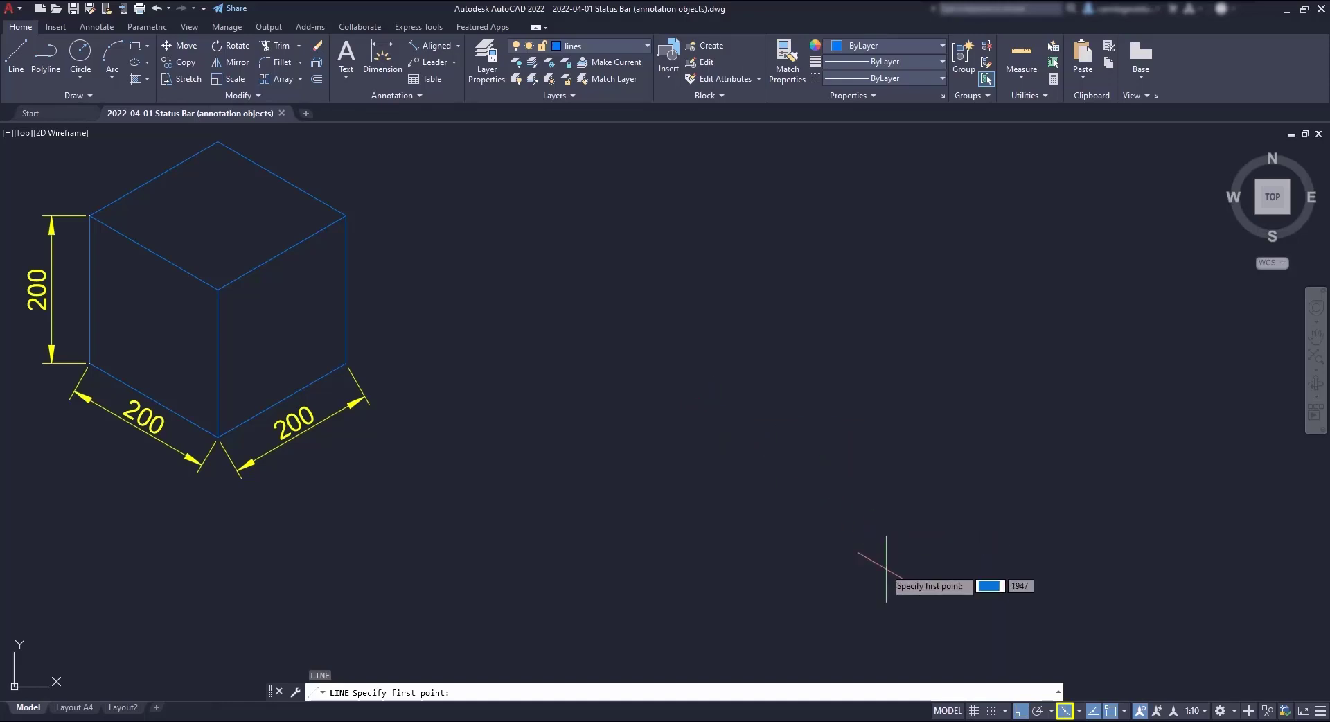
click(974, 711)
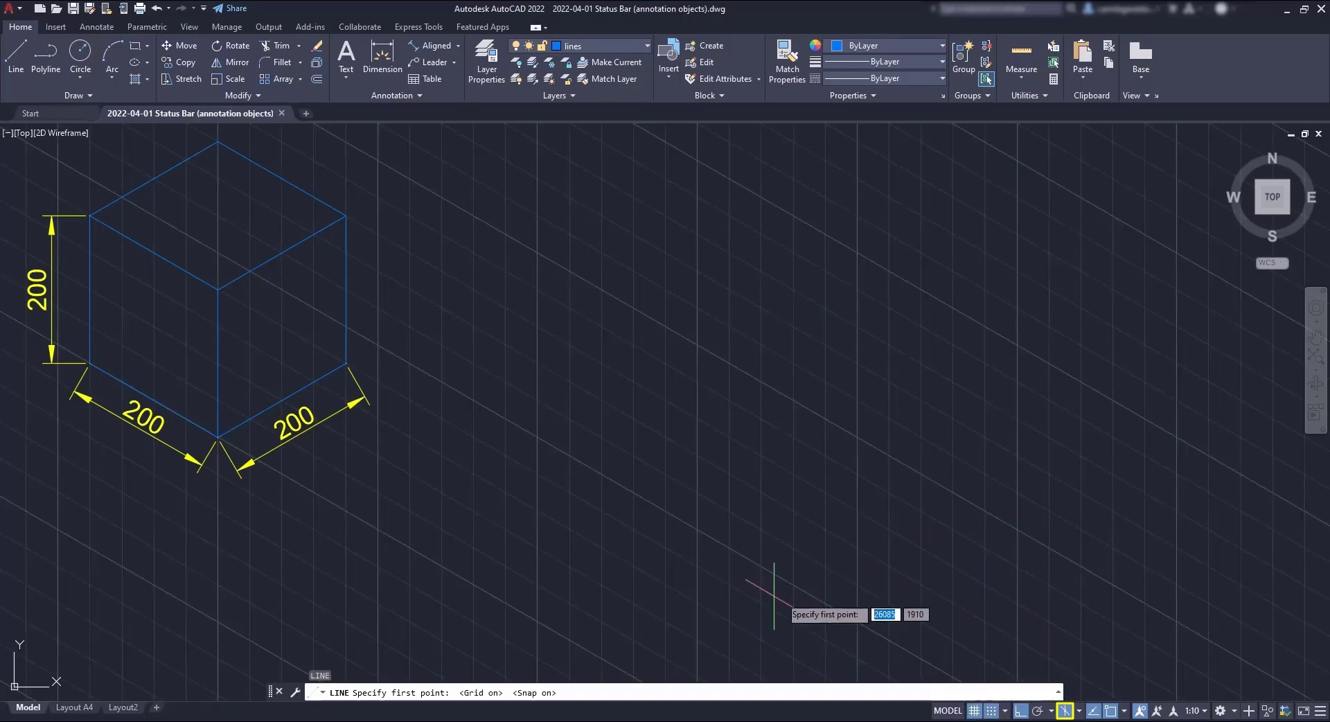
mouse_move(695, 531)
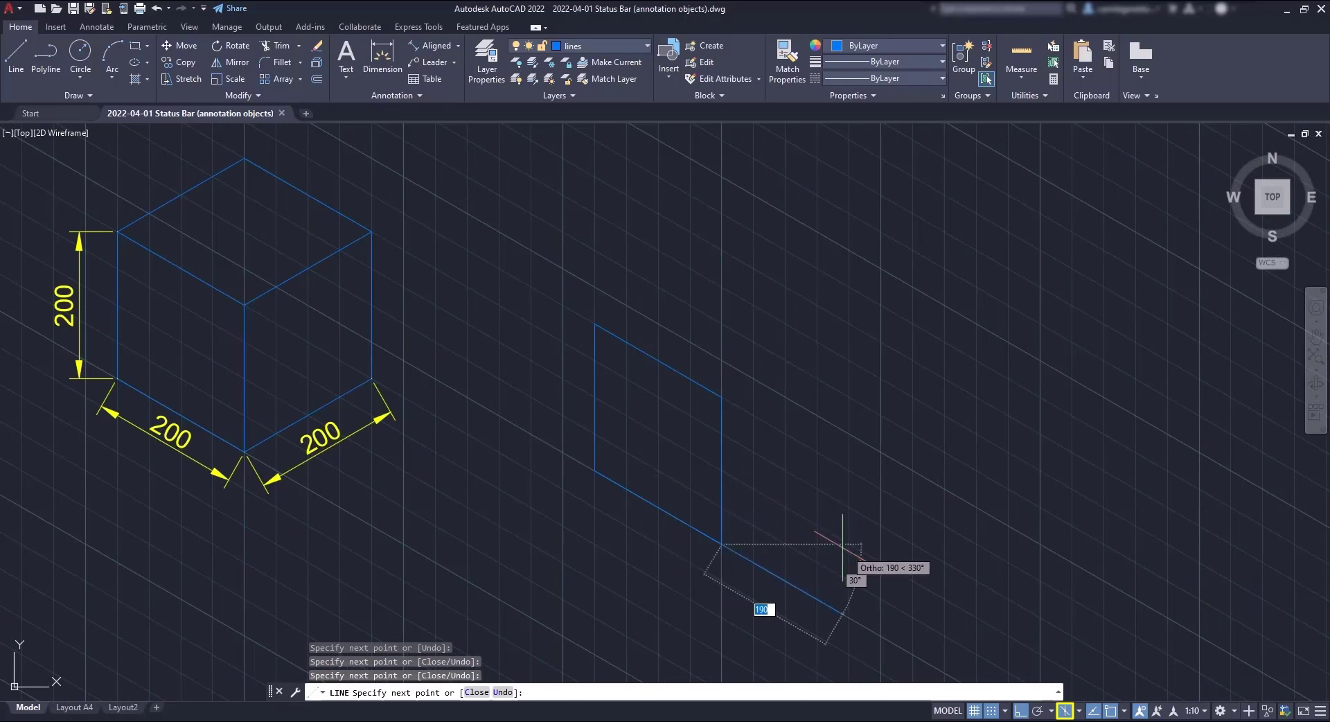
key(Escape)
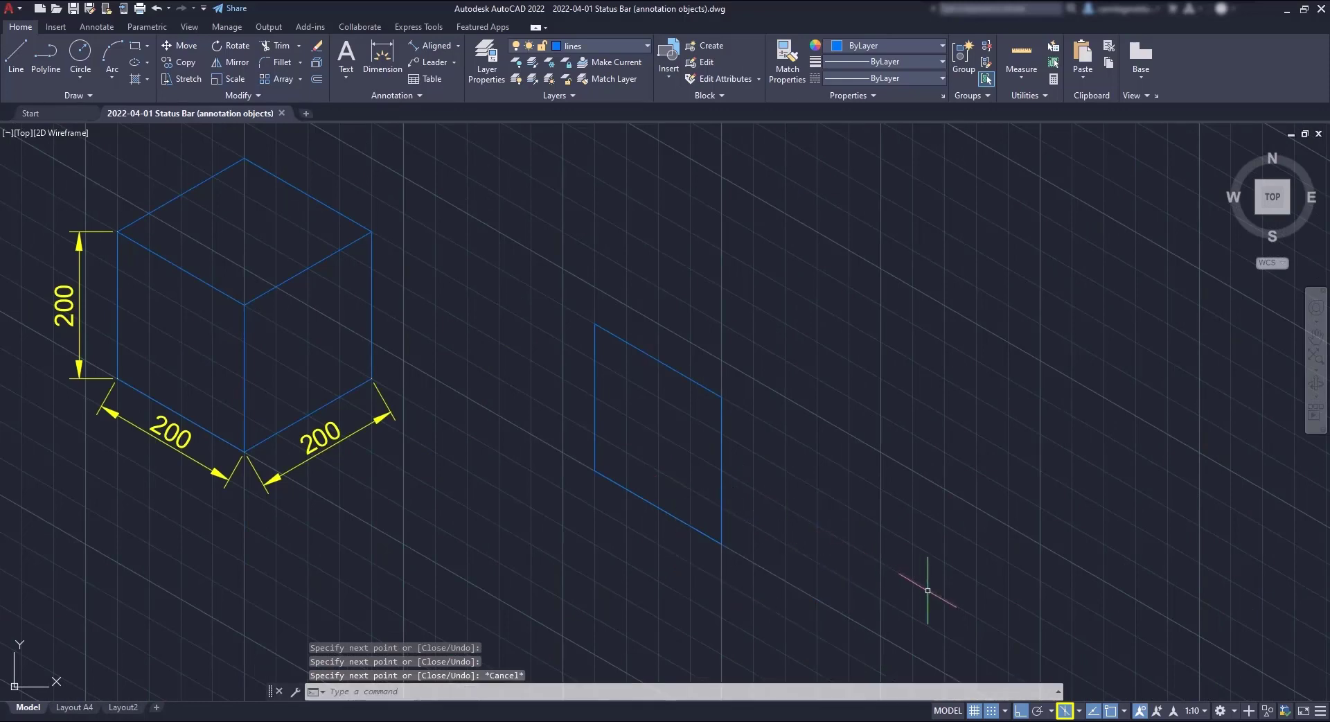
Step: Switch ISODRAFT to the Right isoplane for the cube's remaining faces
click(1078, 709)
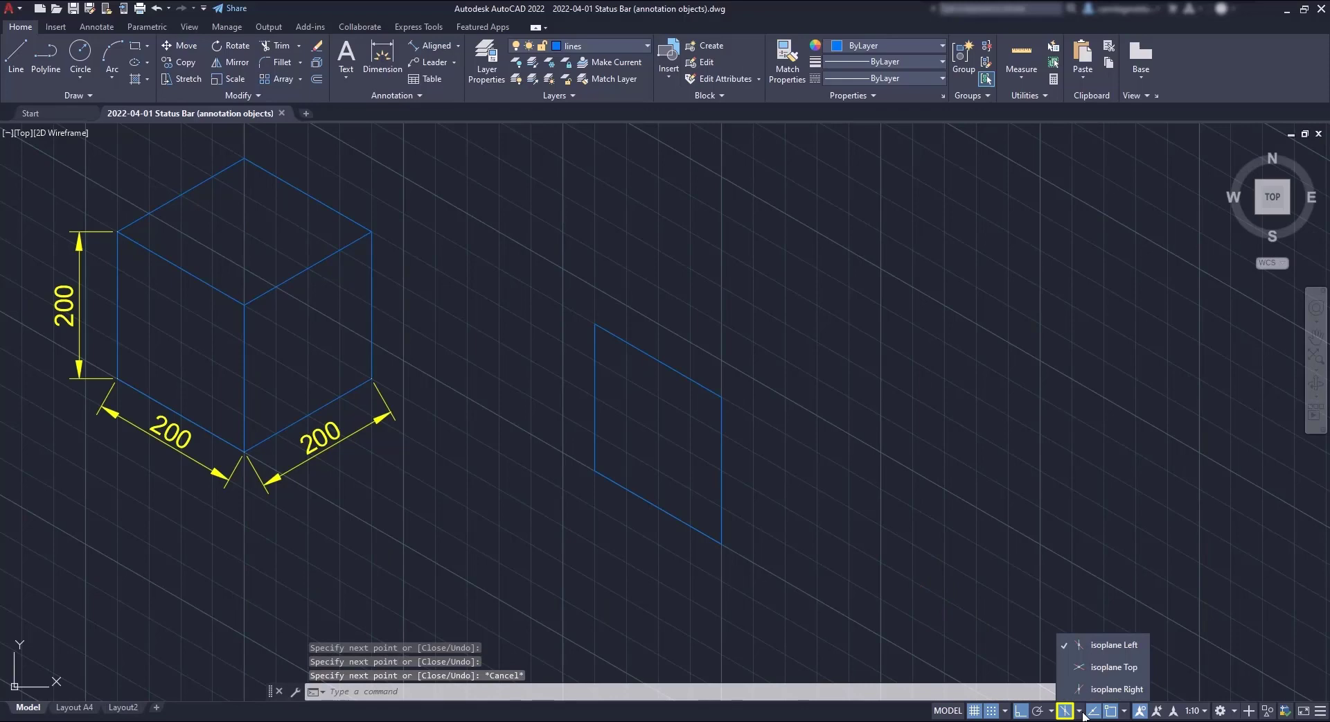
click(1116, 688)
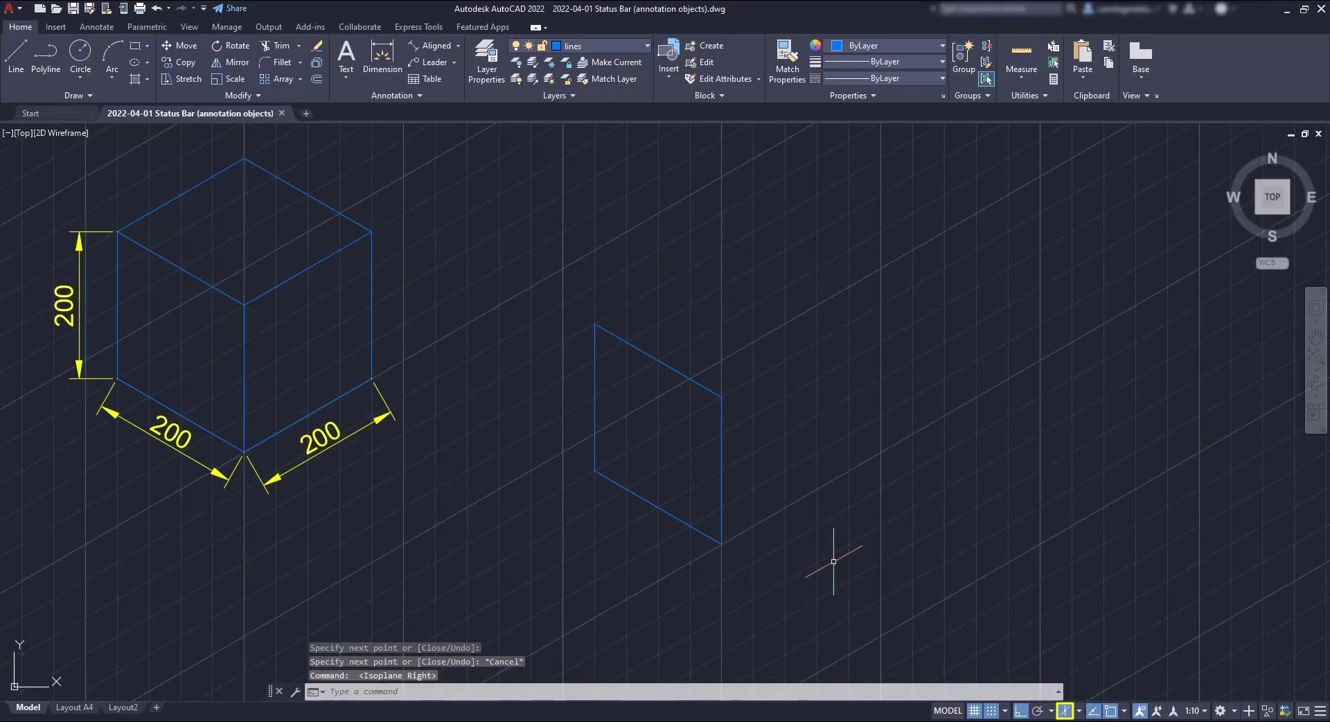
click(14, 59)
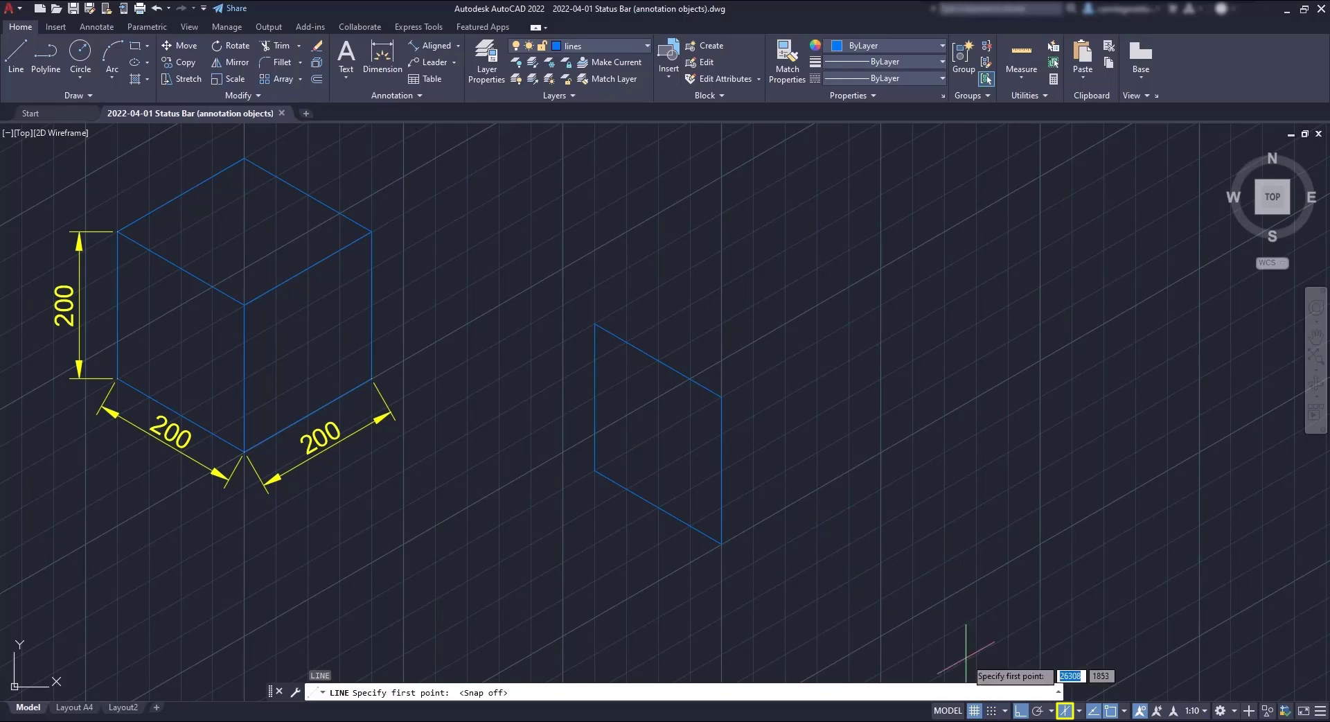
Step: Draw the 200-unit right face from the rhombus corner and the top edge to complete the cube
click(721, 543)
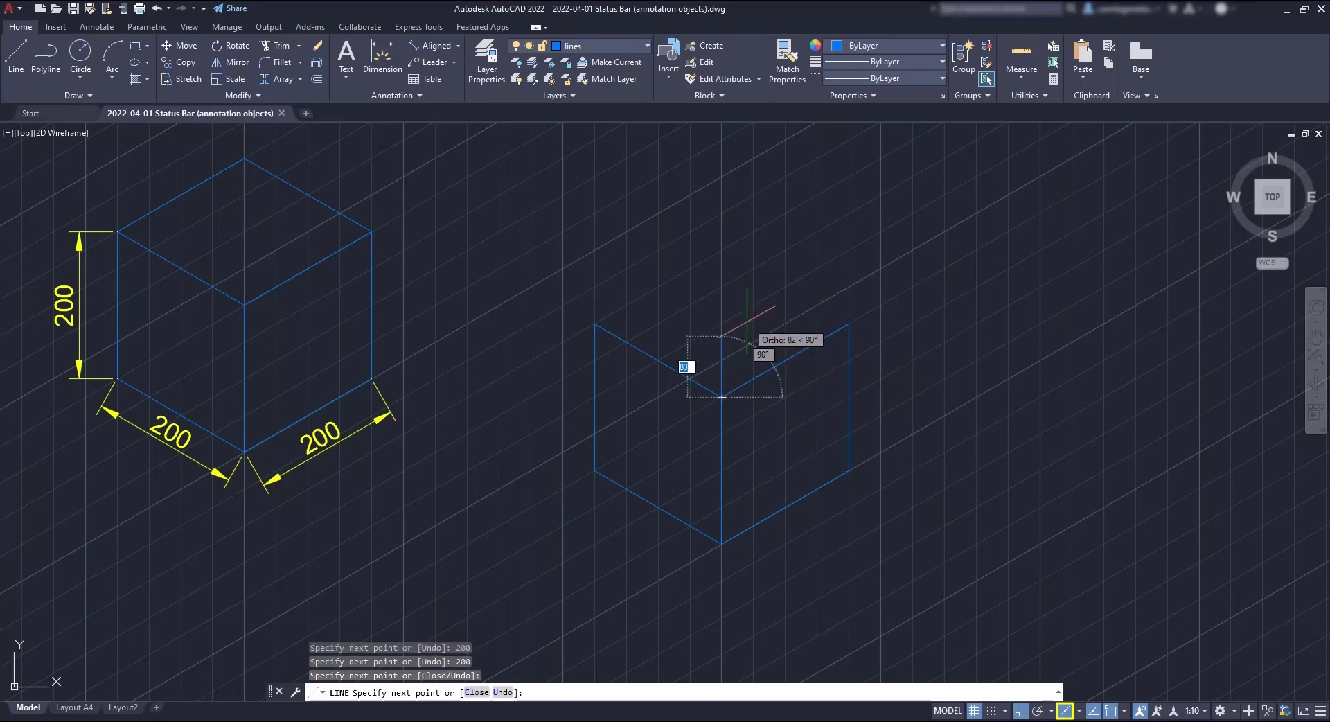
click(1065, 711)
text(20)
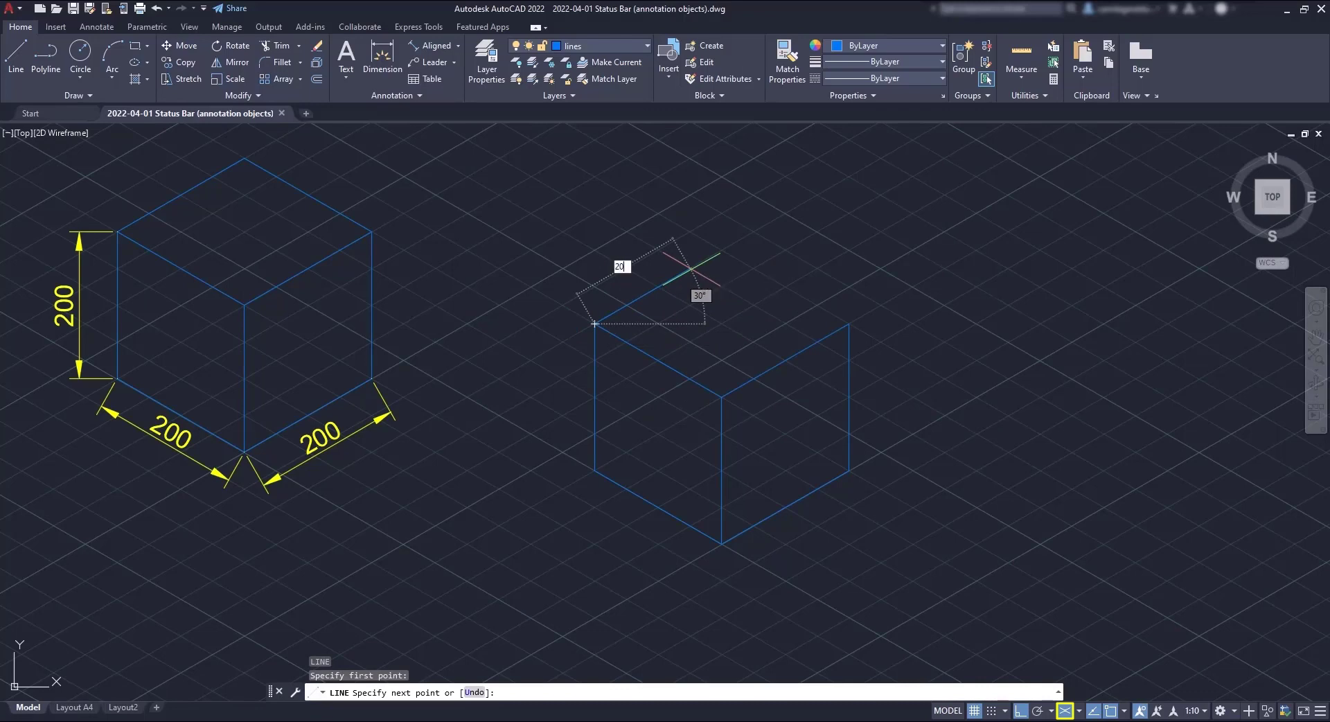
key(Escape)
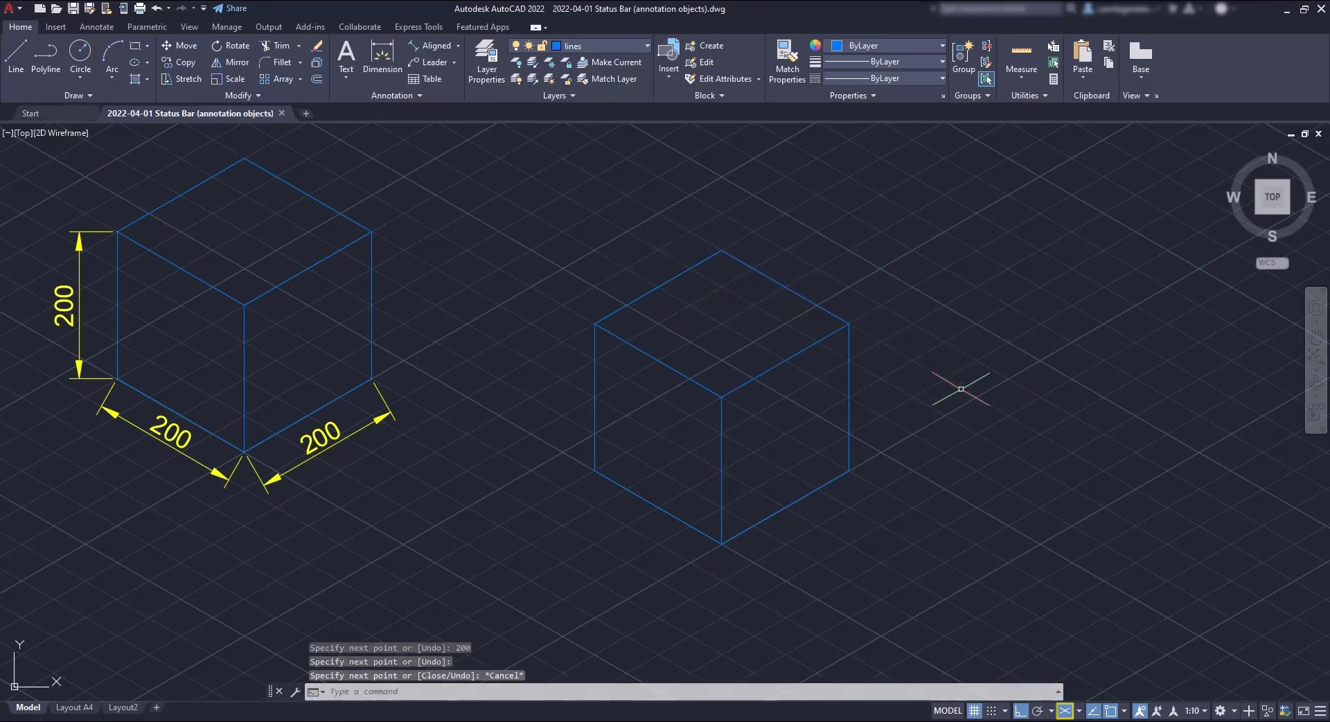